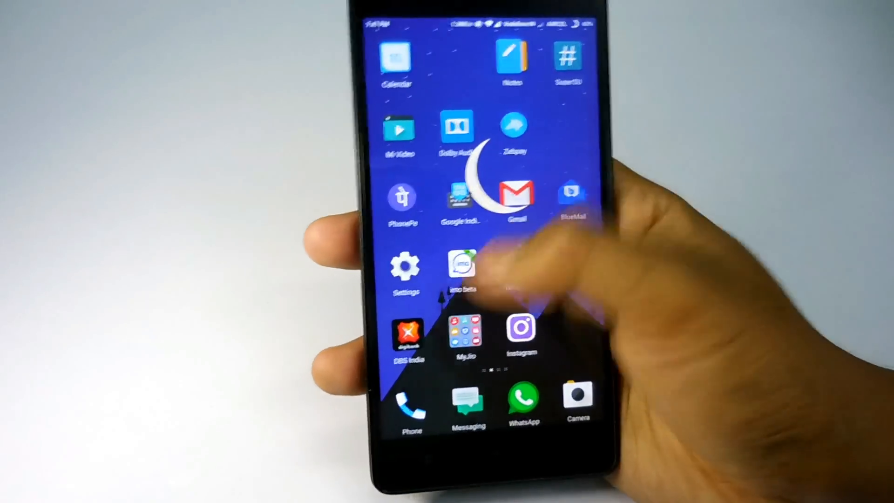
Step: From the MIUI home screen enter Settings and reboot into TWRP 3.0.0-3 recovery
scroll("left", 3)
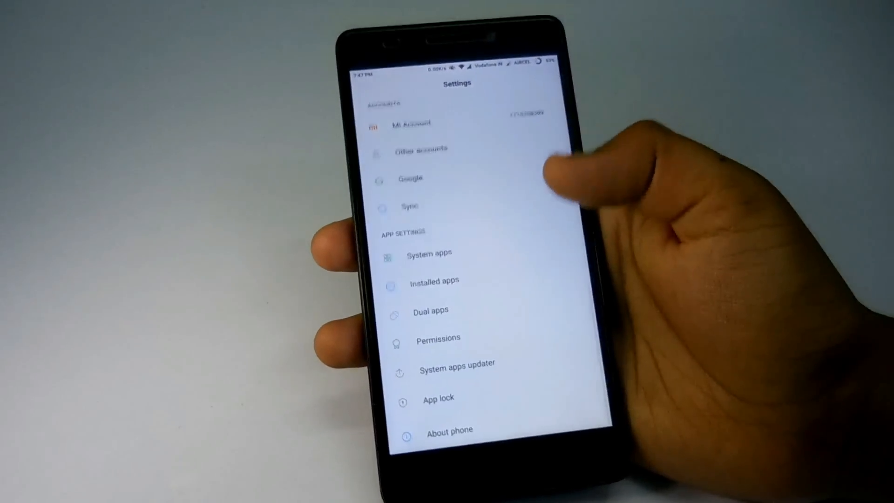
left_click(449, 428)
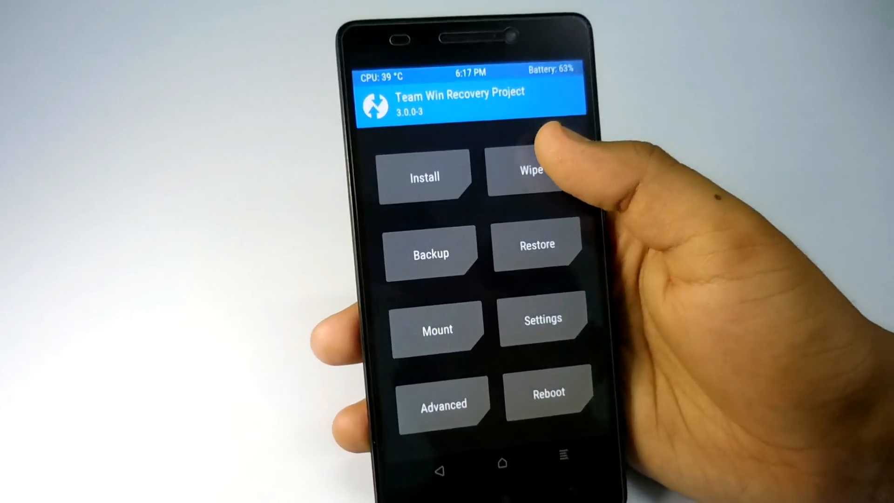
Step: In Advanced Wipe, tick Dalvik/ART Cache, System, Cache and Data and swipe to wipe them
left_click(530, 171)
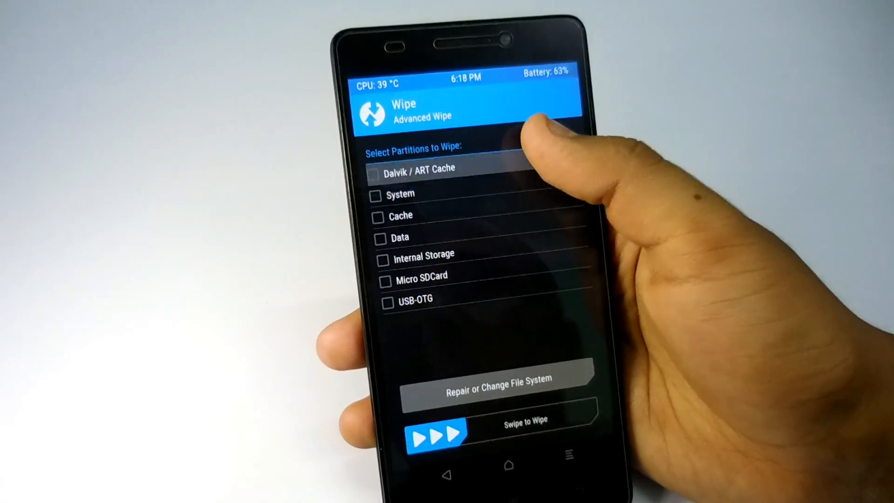
left_click(374, 175)
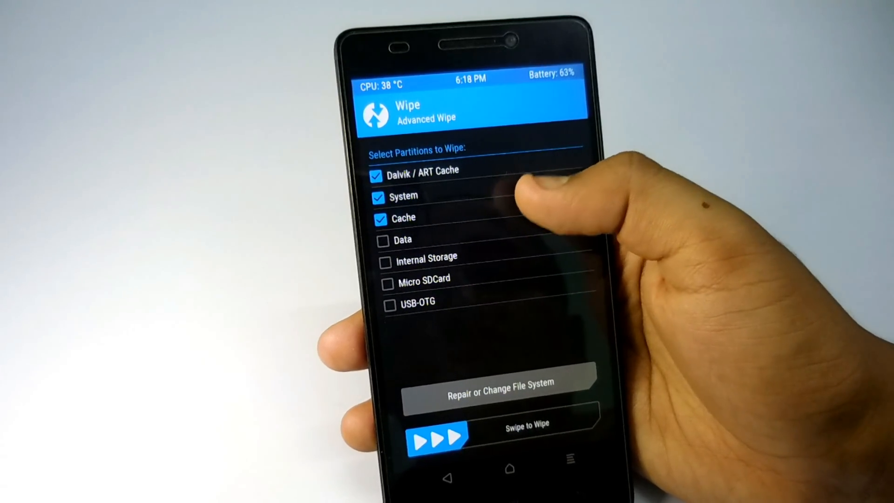
left_click(381, 239)
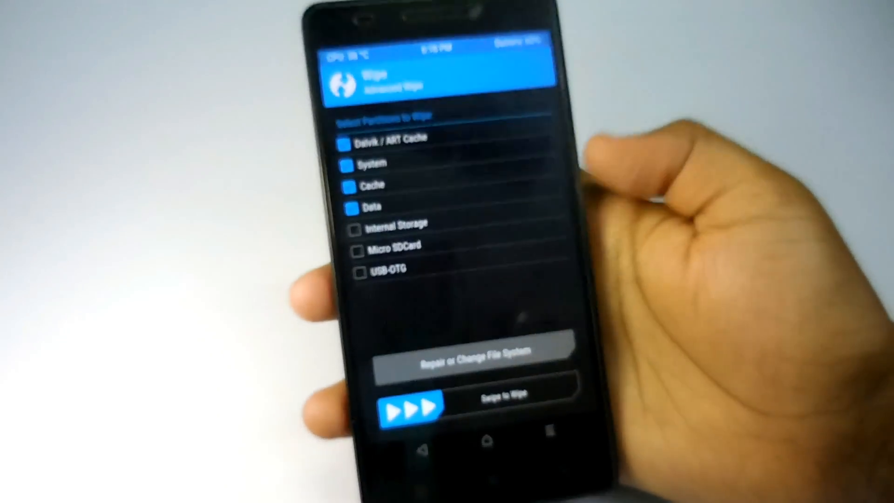
left_click_drag(411, 393, 553, 356)
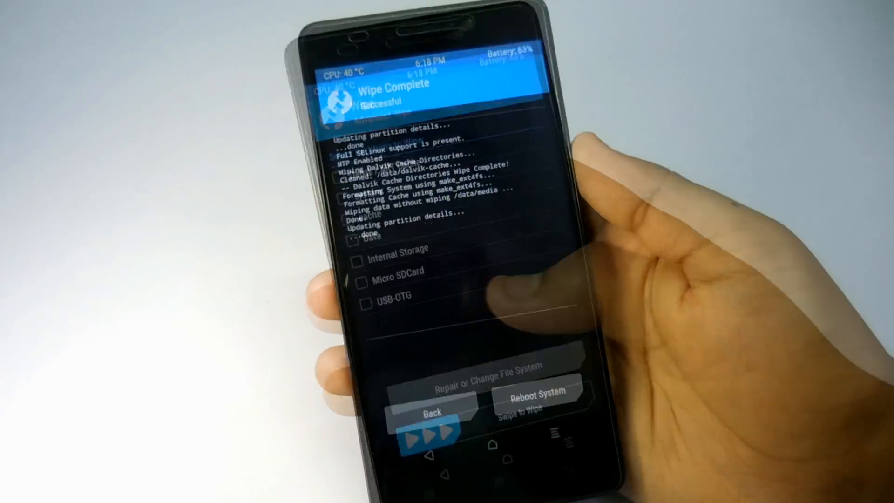
left_click(429, 412)
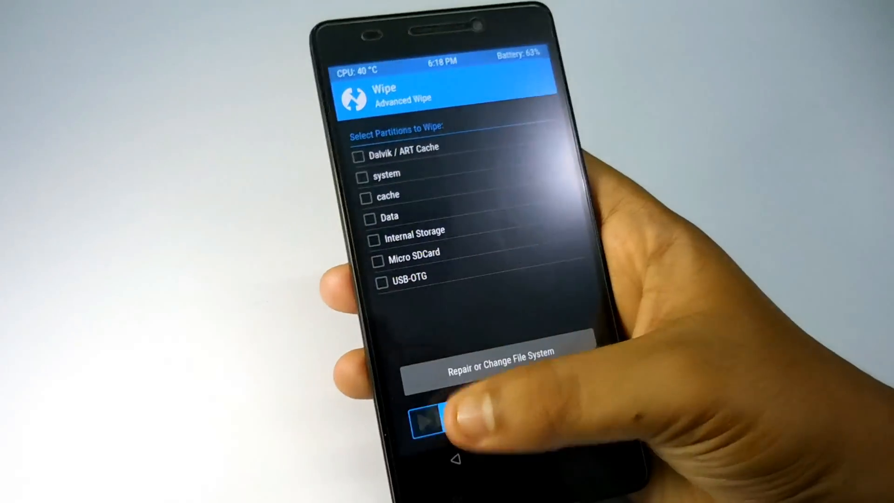
Step: Enter Install and browse /sdcard to locate the ROM zip to flash
left_click(428, 422)
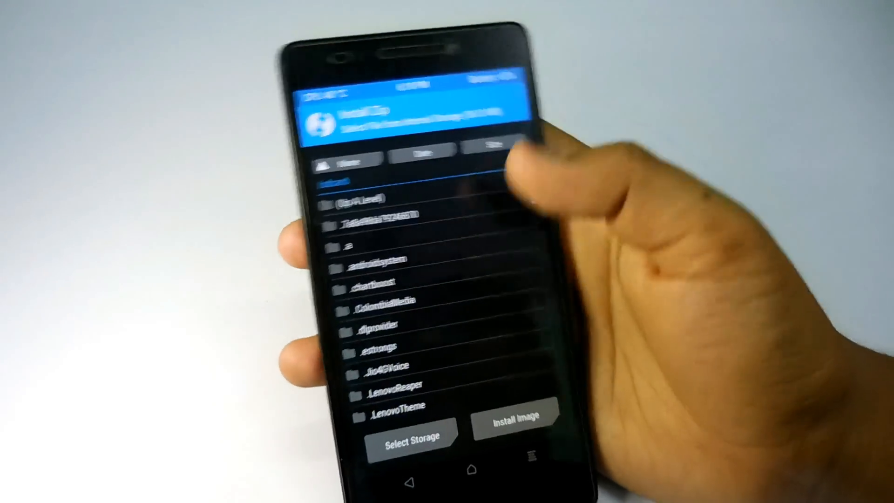
left_click(410, 441)
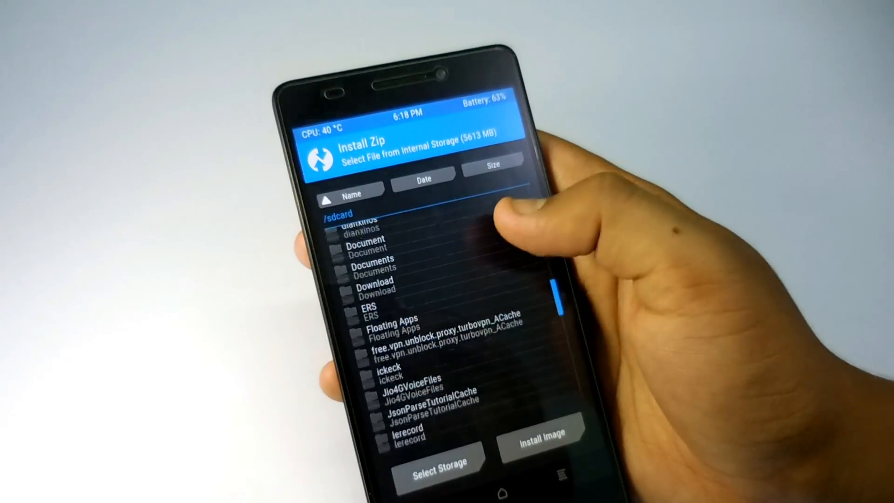
scroll("down", 3)
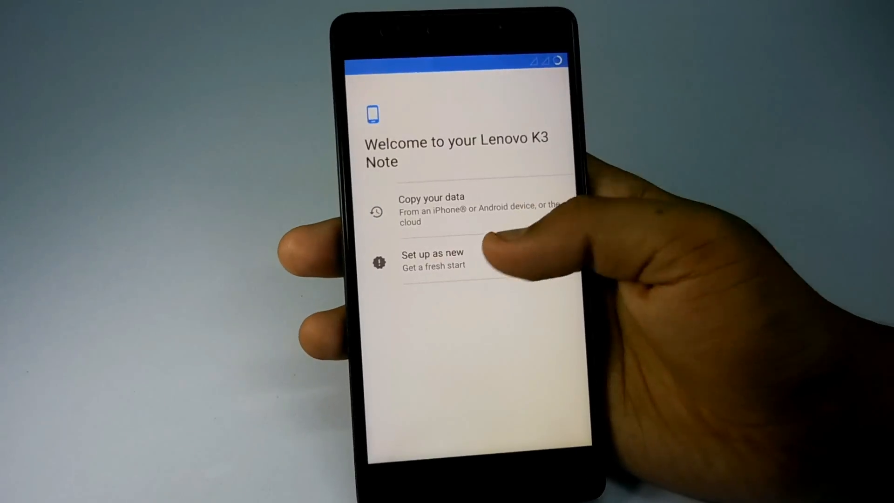
Step: Choose Set up as new on the welcome screen and reach the System section of Settings
left_click(433, 259)
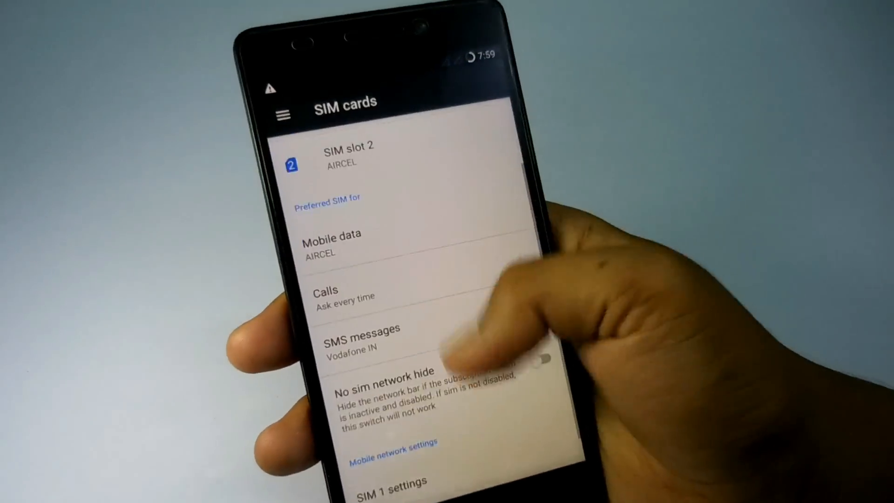
left_click(392, 444)
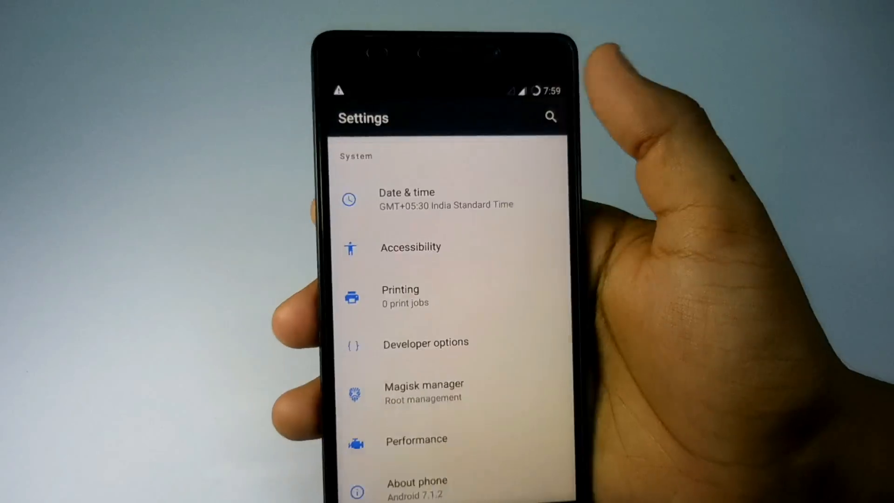
left_click_drag(445, 91, 445, 204)
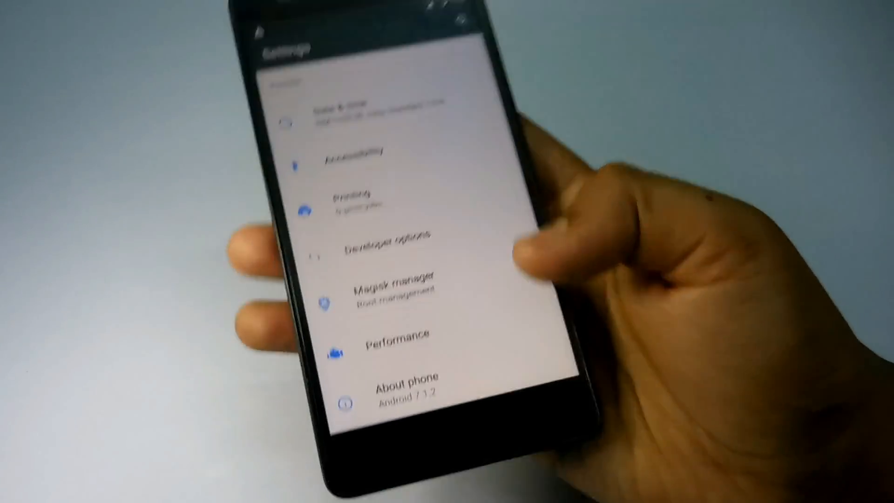
Step: View Phone status: Super RR Nougat 7.1.2 build, kernel, processor, CPU and RAM entries
left_click(404, 387)
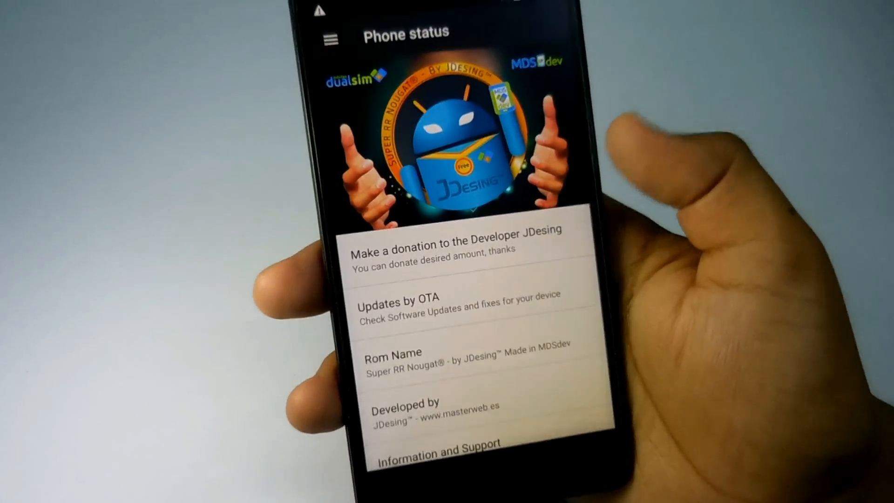
scroll("down", 3)
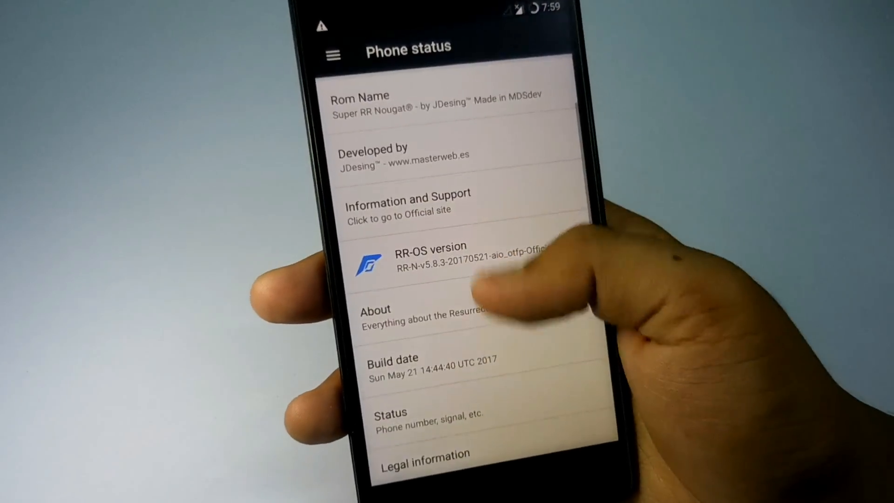
scroll("down", 3)
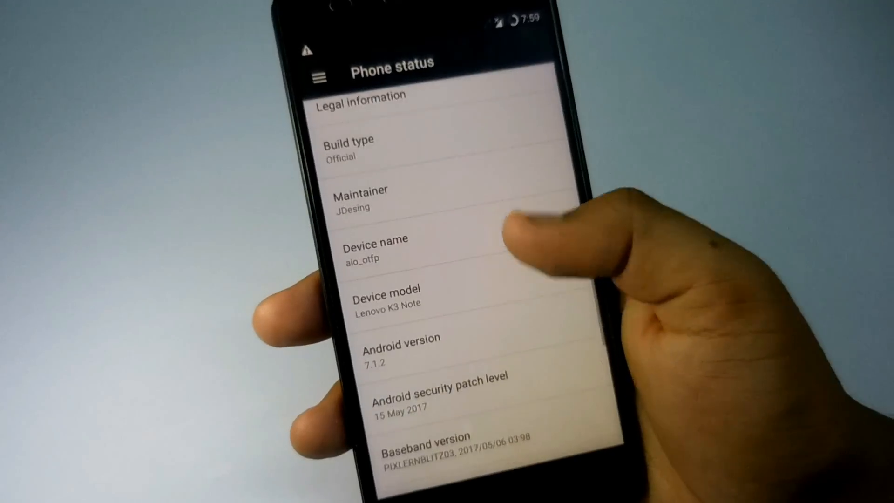
scroll("down", 3)
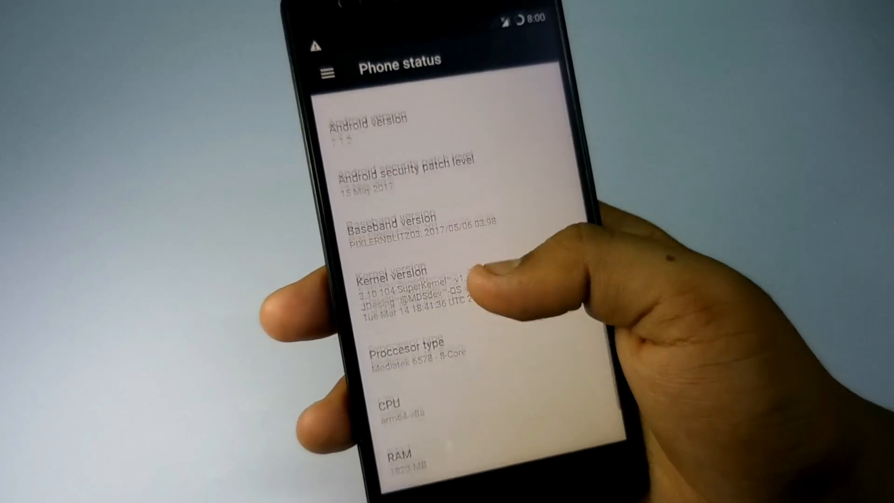
scroll("down", 3)
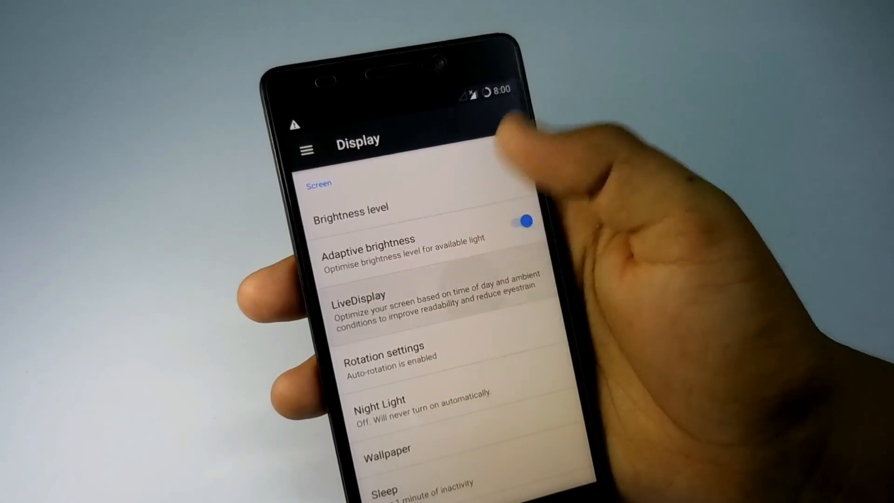
Step: View LiveDisplay's display mode options, cancel, then restart the phone into recovery
left_click(399, 301)
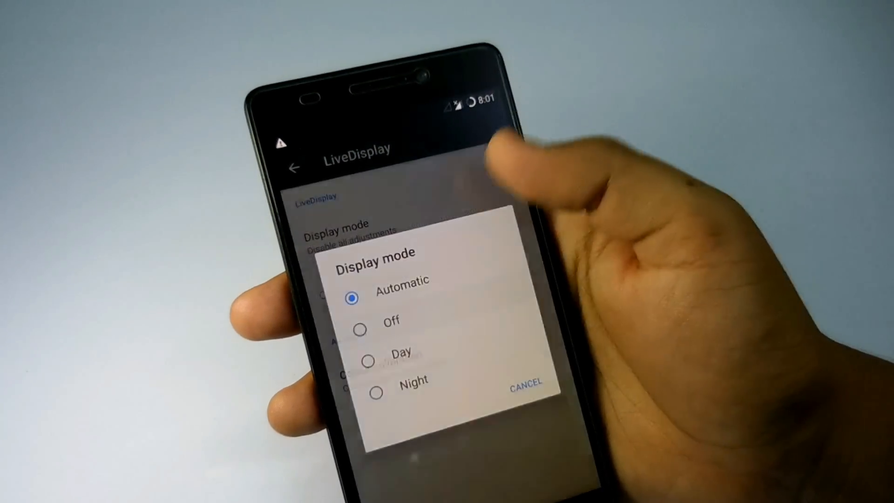
left_click(524, 383)
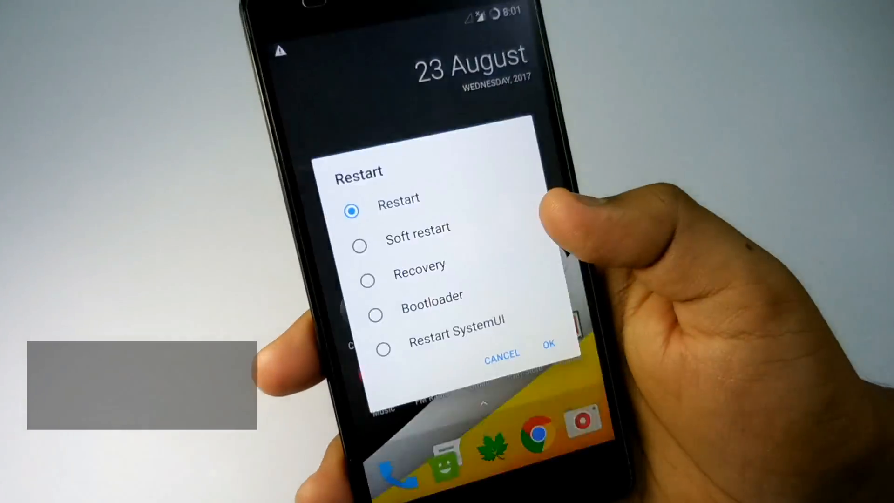
left_click(548, 344)
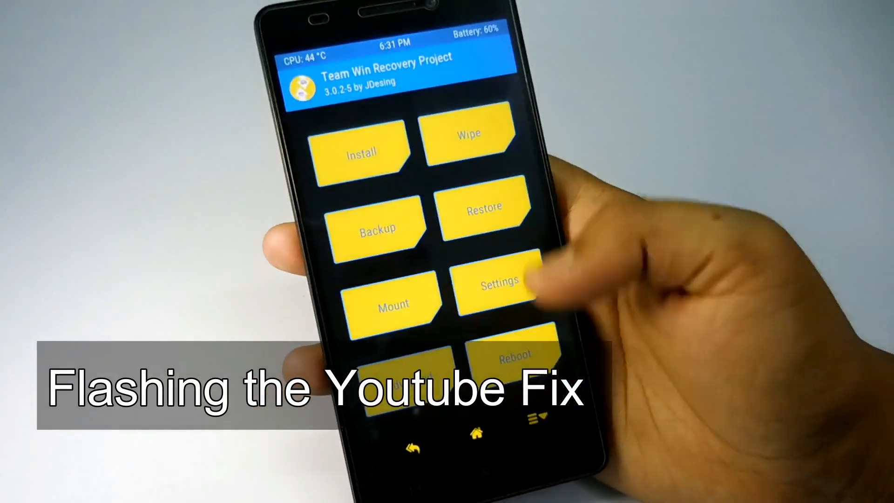
Step: Flash the YouTube fix zip from TWRP's Install menu
left_click(359, 154)
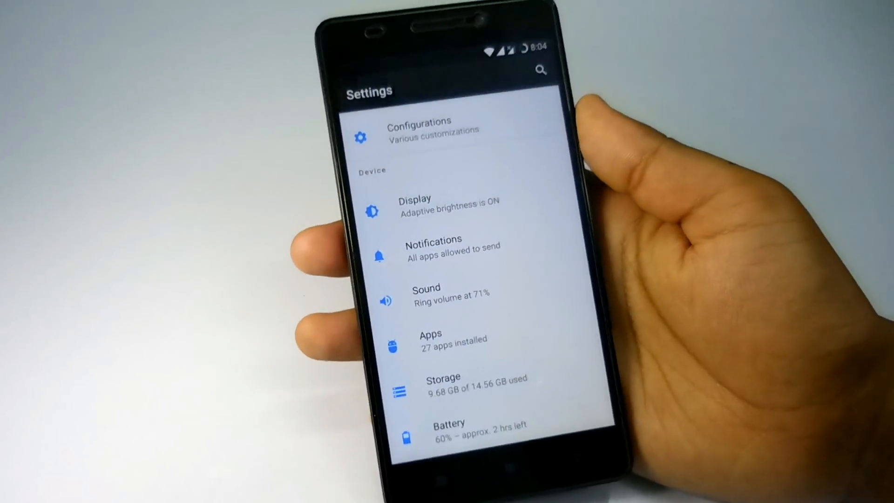
Step: Enable Status bar traffic monitor under Configurations > Status bar > Network traffic
scroll("down", 3)
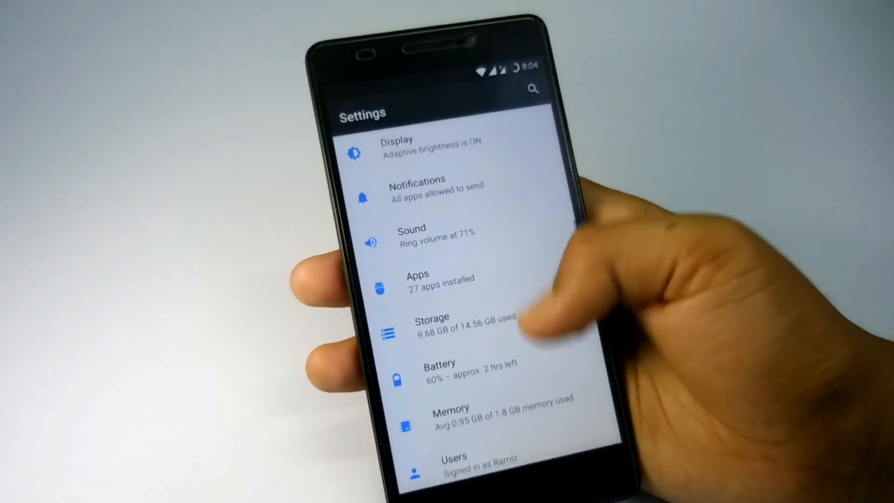
scroll("down", 3)
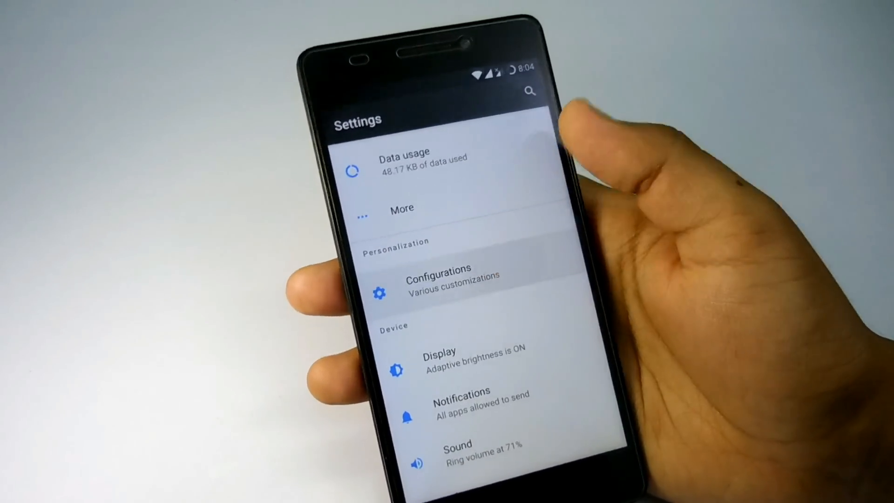
left_click(437, 283)
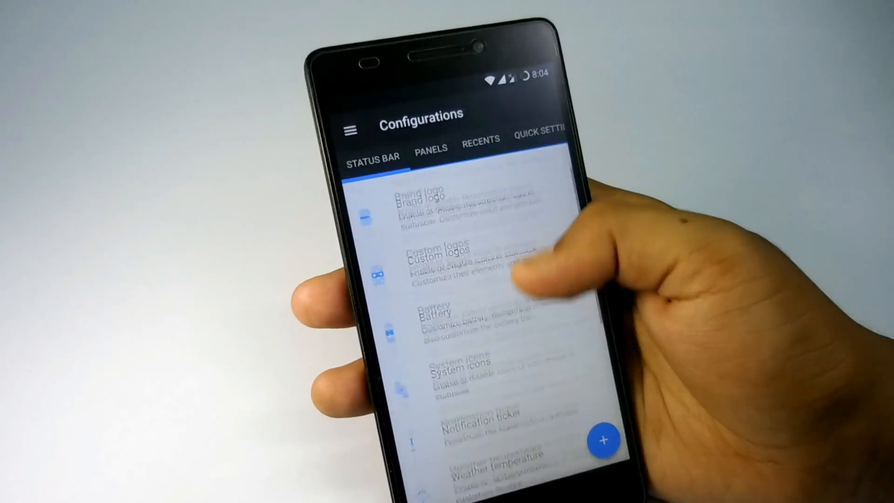
scroll("down", 3)
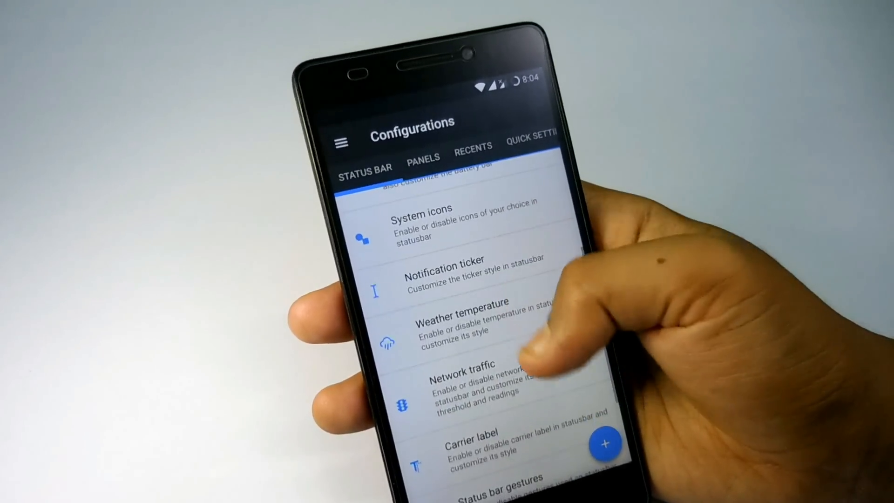
left_click(459, 379)
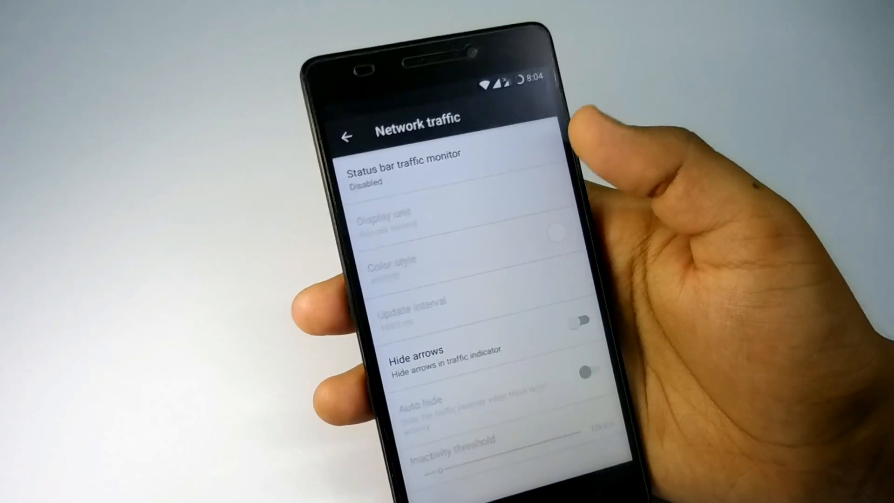
left_click(402, 171)
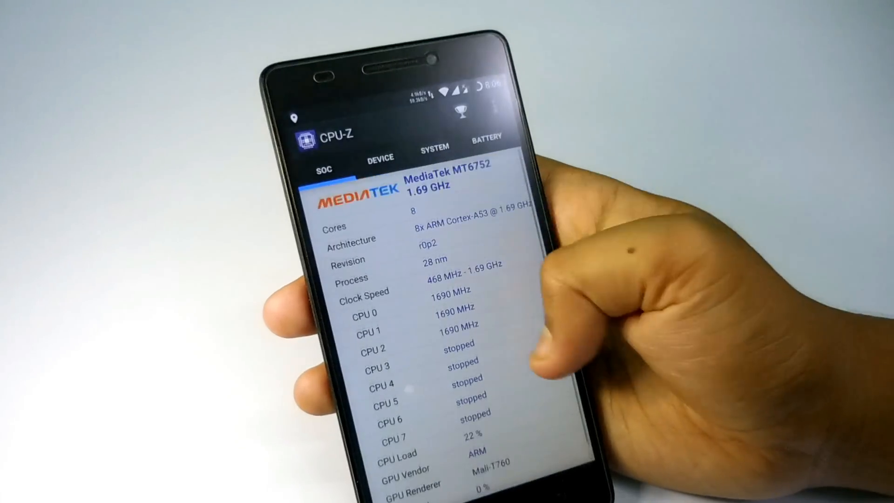
Step: Swipe through CPU-Z's SOC, Battery, About, Sensors and Thermal pages showing the MT6752 details
left_click(379, 157)
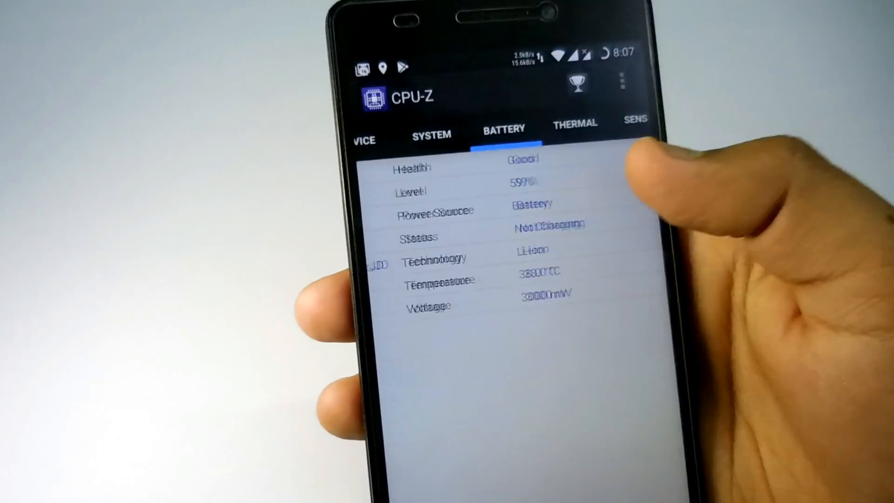
left_click(496, 139)
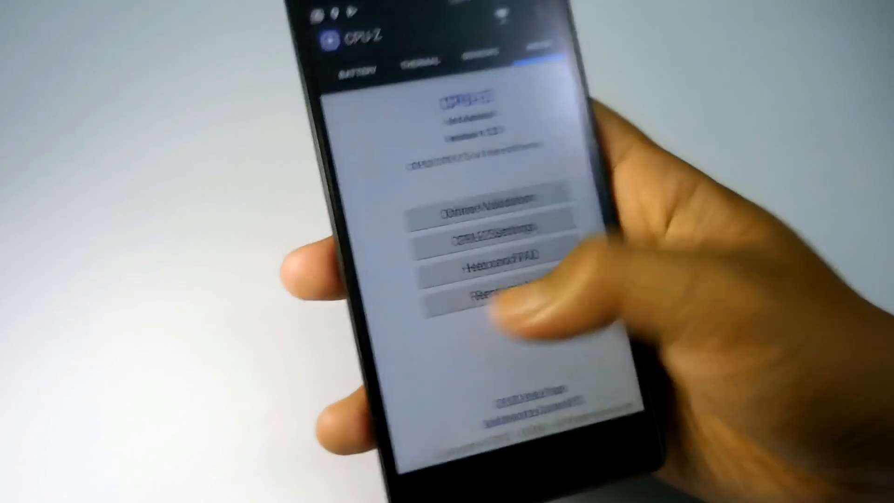
left_click(483, 45)
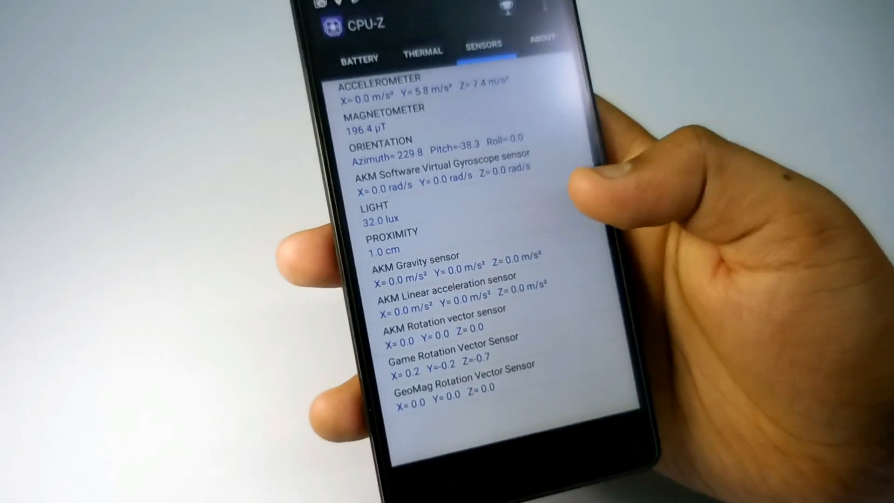
left_click(422, 50)
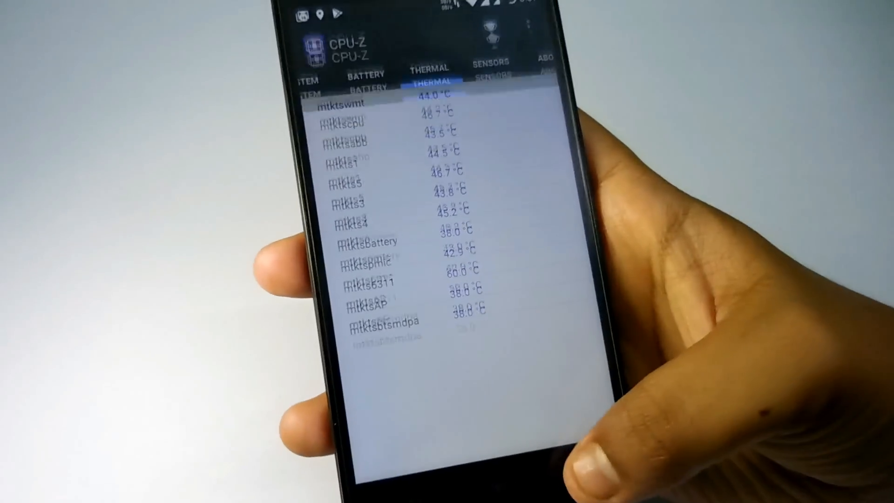